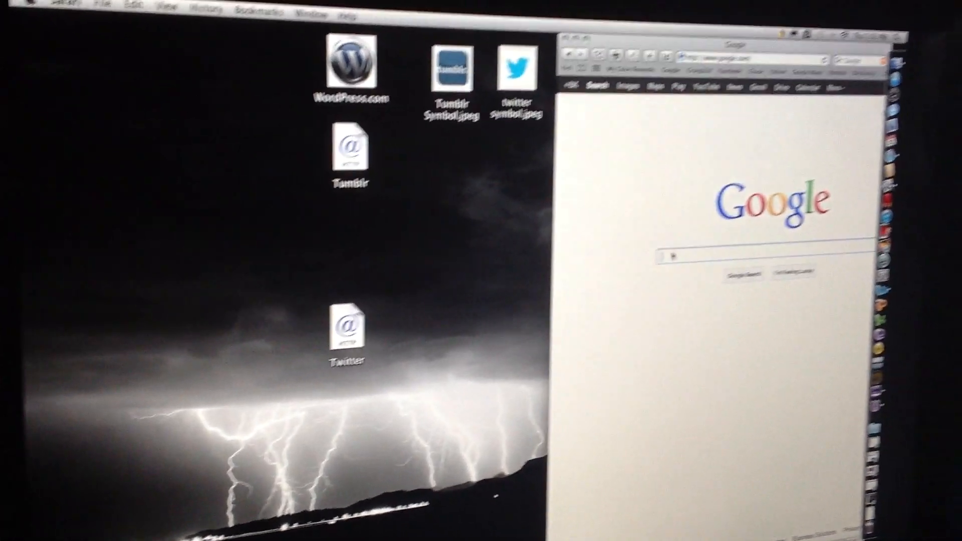
Search Google for pinterest and drag its URL onto the desktop as a webloc file.
text(pinterest)
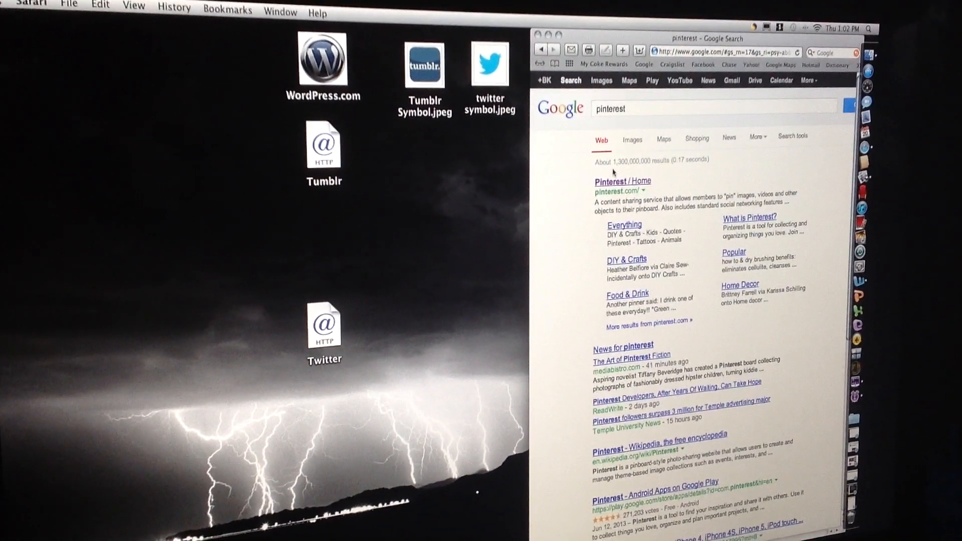
click(622, 181)
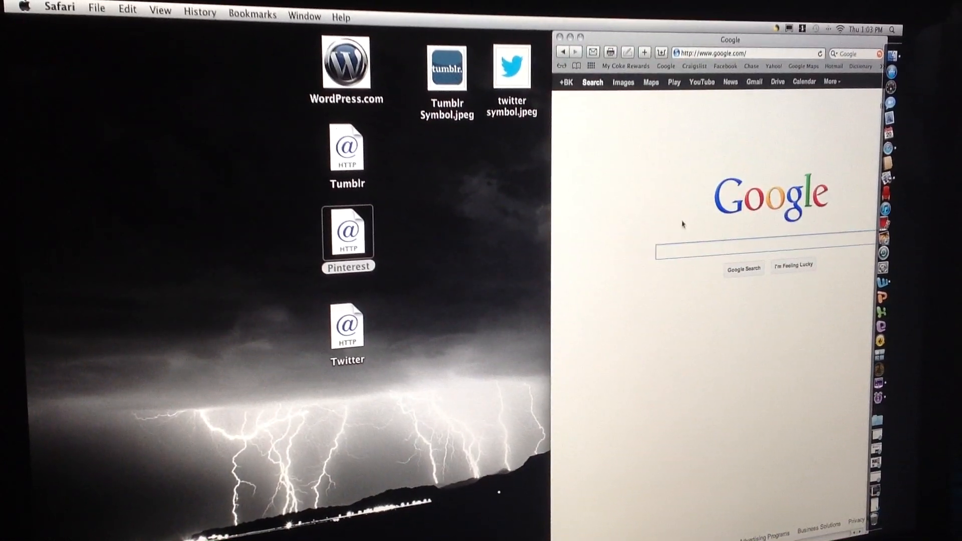
Find a Pinterest logo in Google Images and drag it onto the desktop as Unknown.jpeg.
text(pinterest)
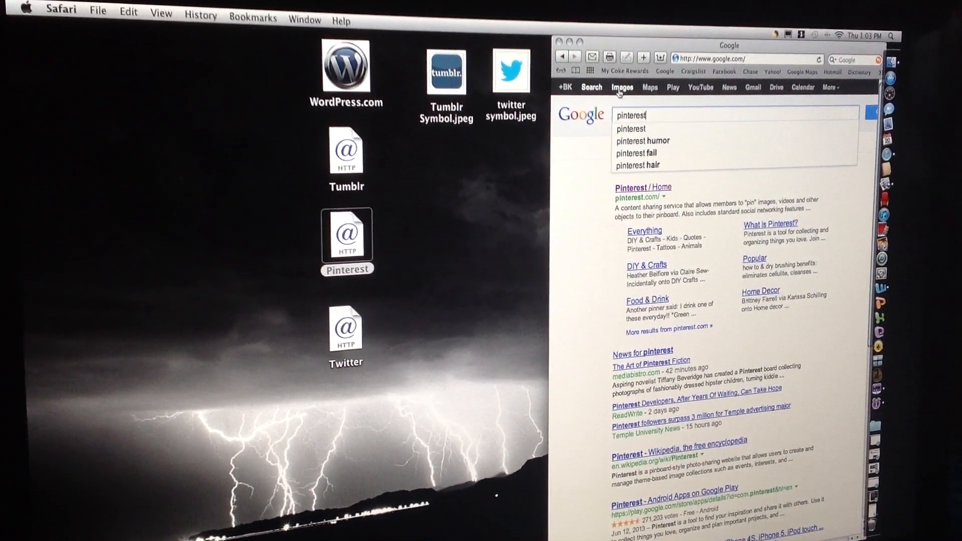
click(621, 86)
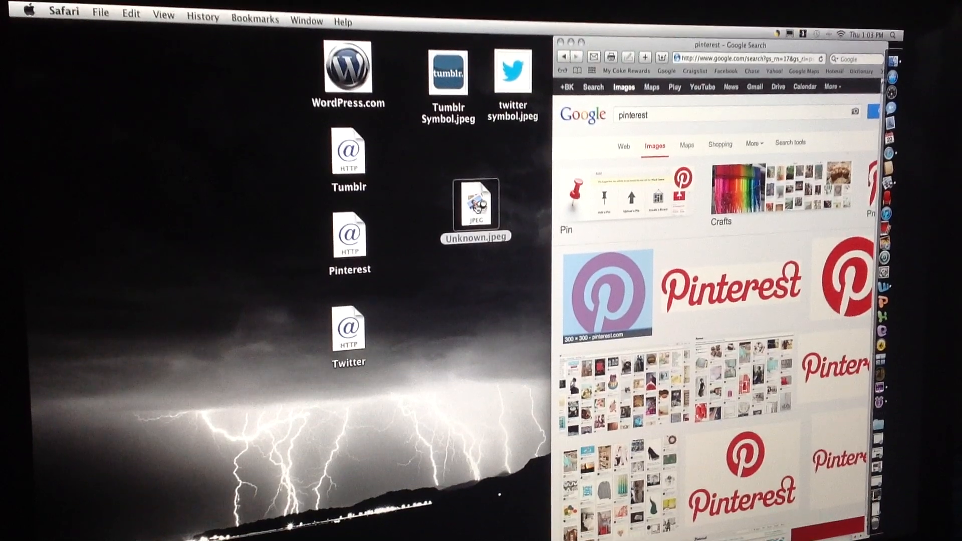
click(475, 207)
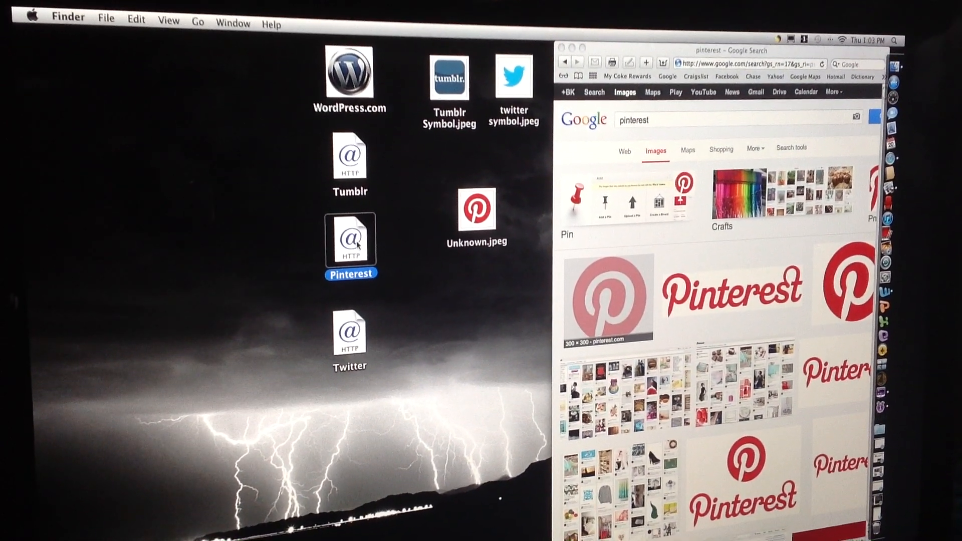
Get Info on the Pinterest webloc, then bring up options for Unknown.jpeg.
right_click(349, 240)
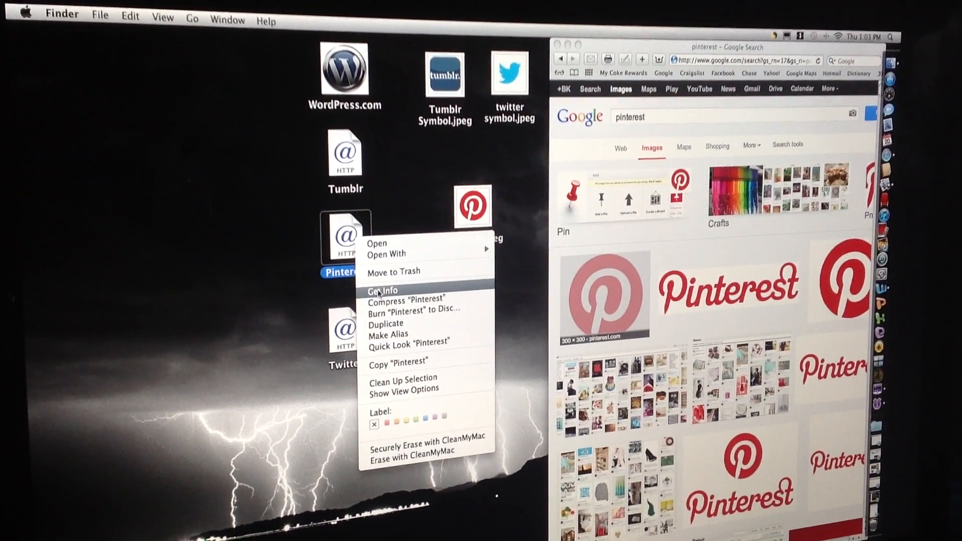
click(381, 290)
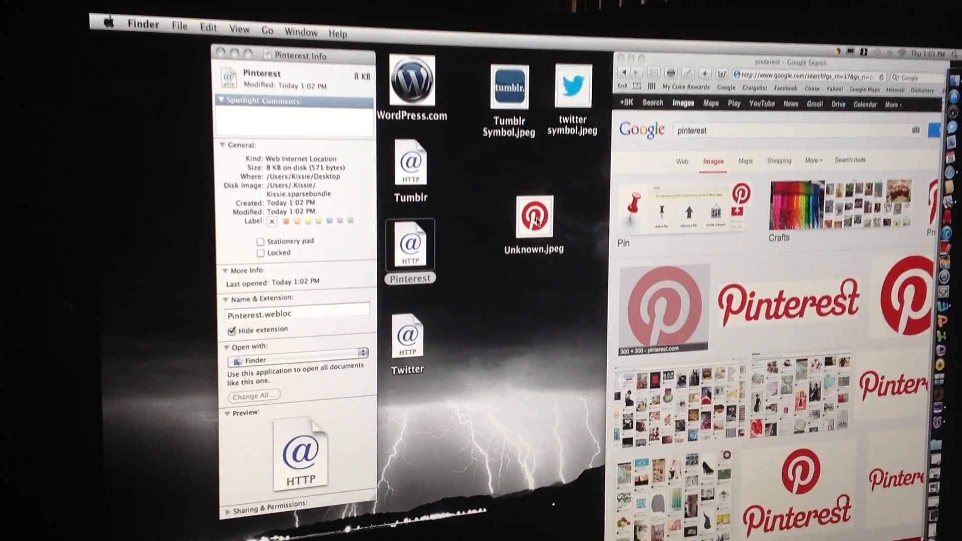
right_click(534, 216)
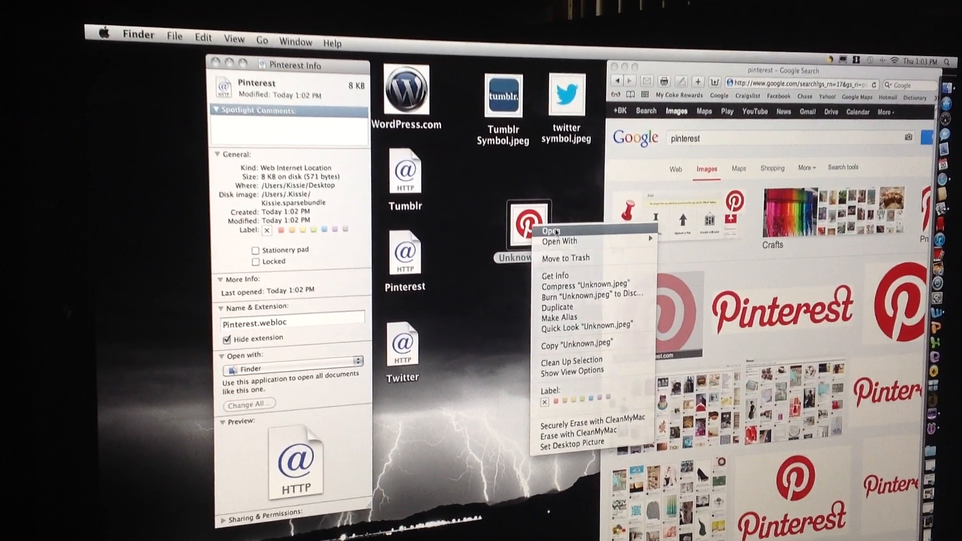
Copy the whole logo from Unknown.jpeg in Preview onto the Pinterest webloc's icon and close both windows.
click(550, 231)
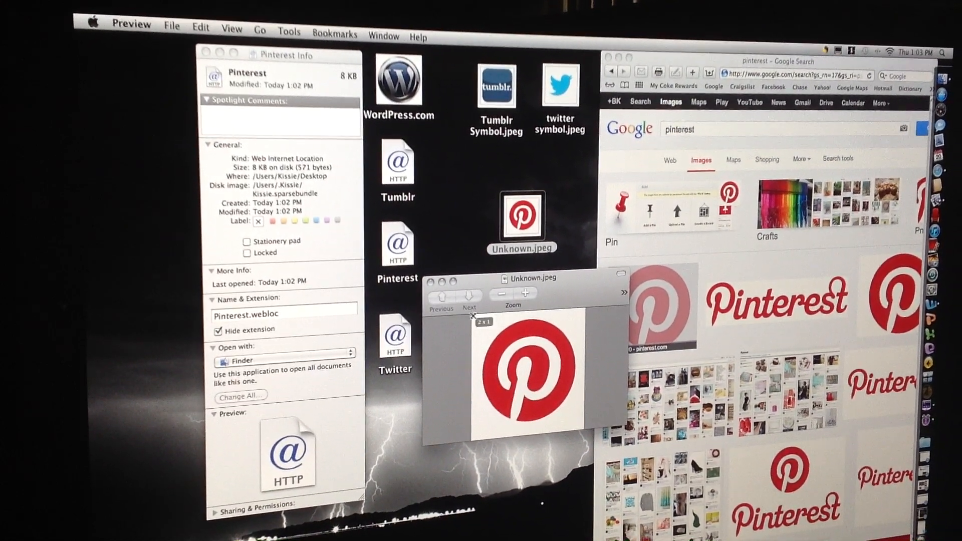
drag(471, 315, 582, 359)
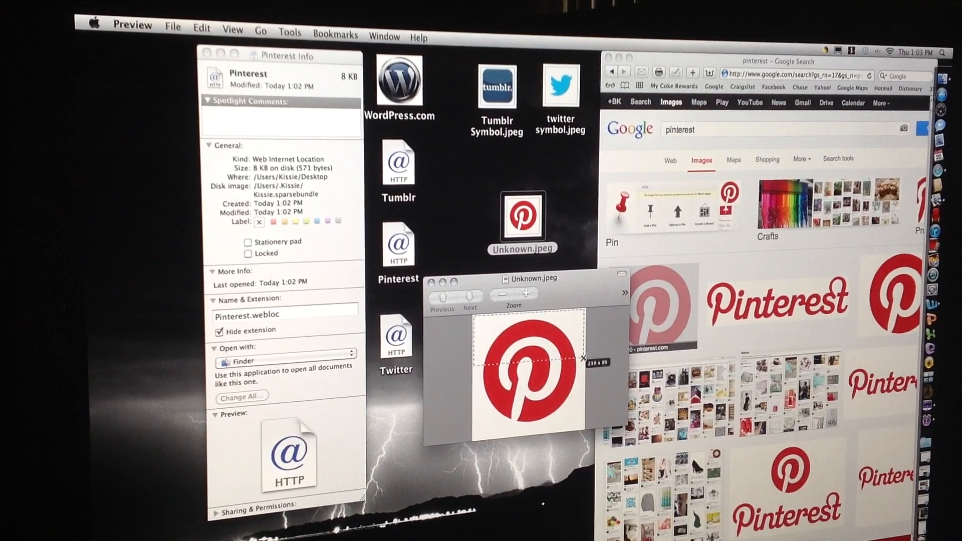
drag(582, 358, 583, 422)
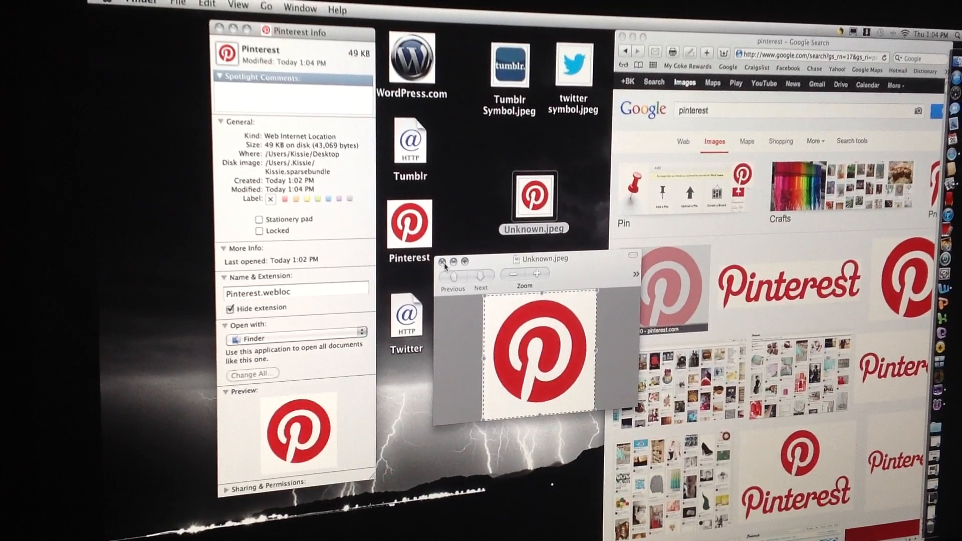
click(439, 264)
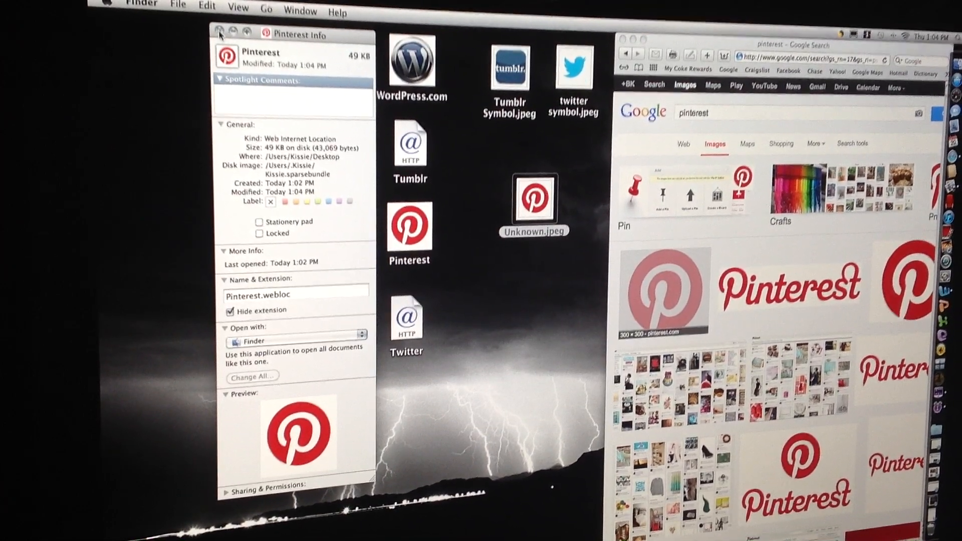
click(217, 32)
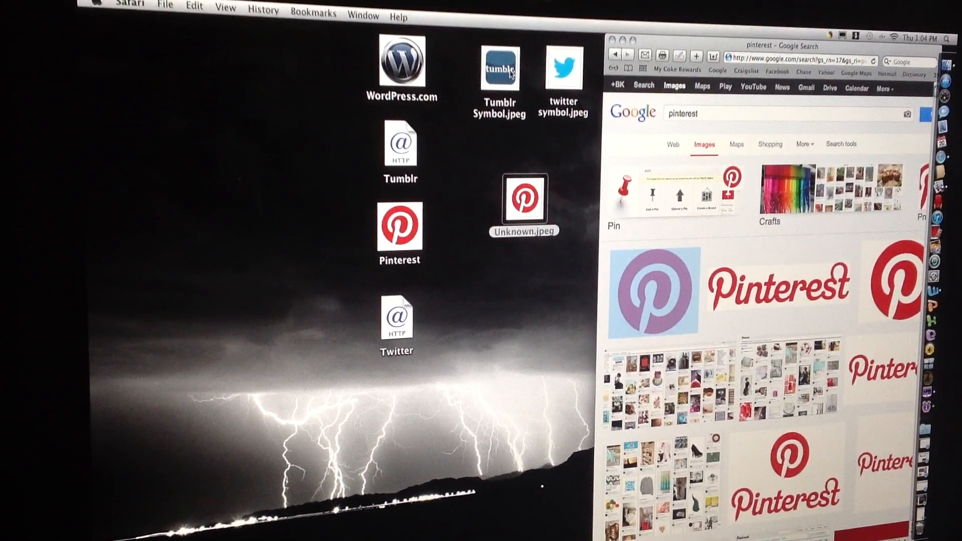
Get Info on the Tumblr webloc and paste the logo from Tumblr Symbol.jpeg as its icon.
right_click(399, 144)
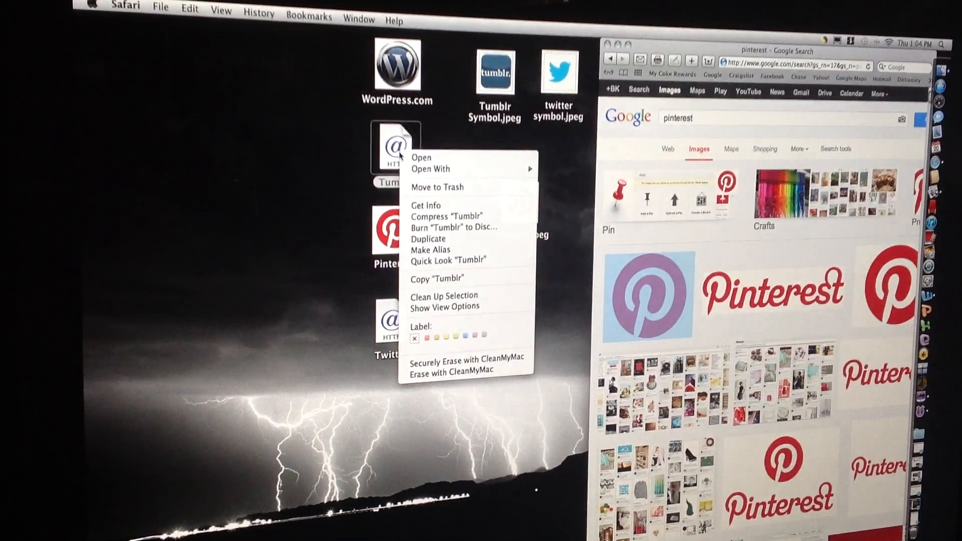
click(424, 205)
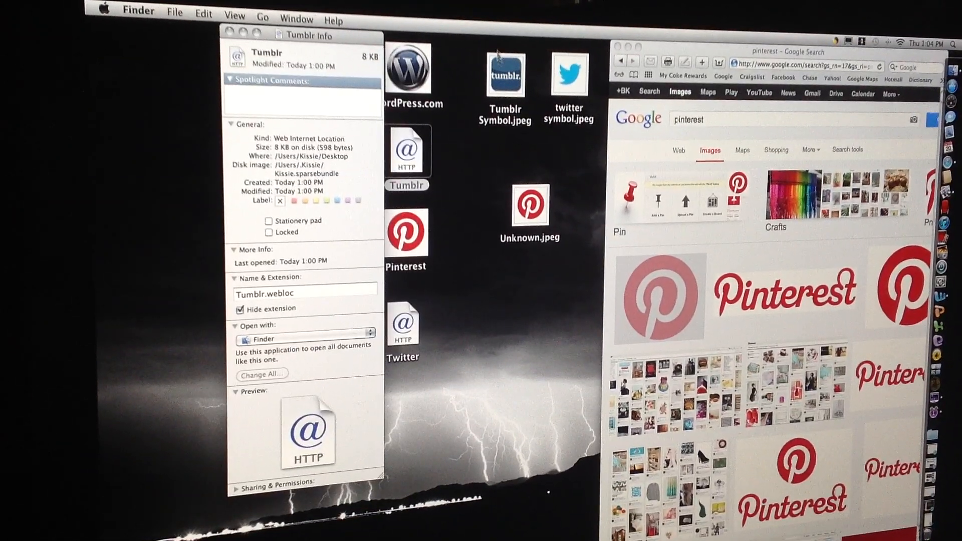
right_click(504, 72)
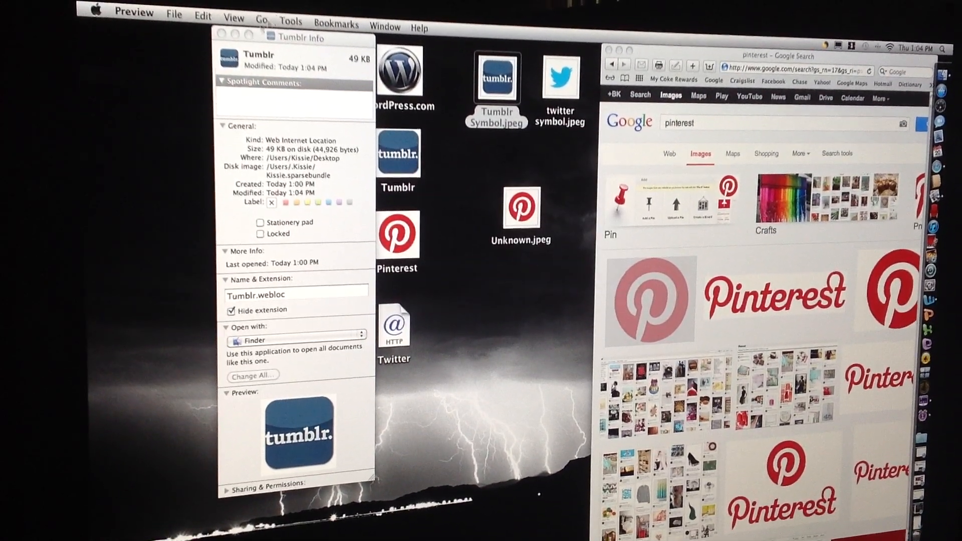
Close the Tumblr info window and Get Info on the Twitter webloc.
click(228, 37)
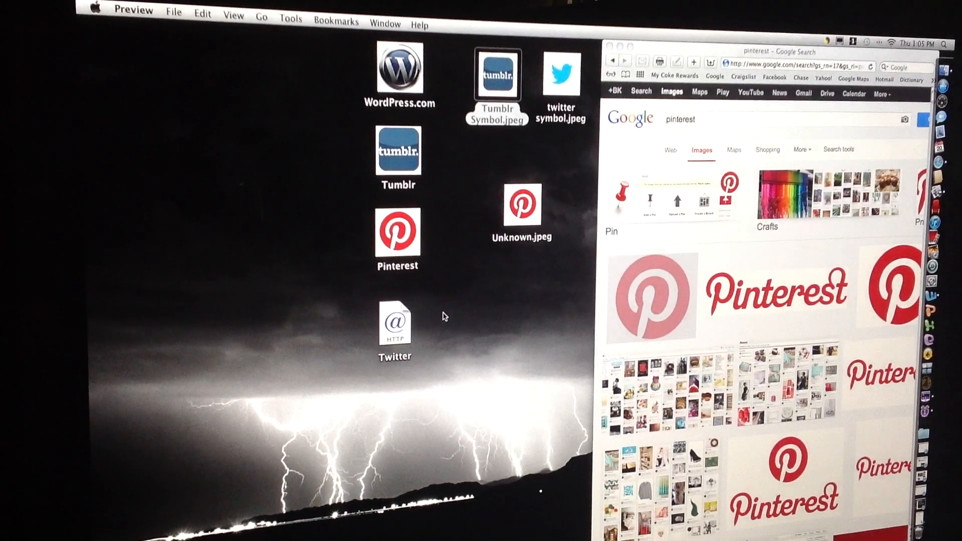
click(394, 321)
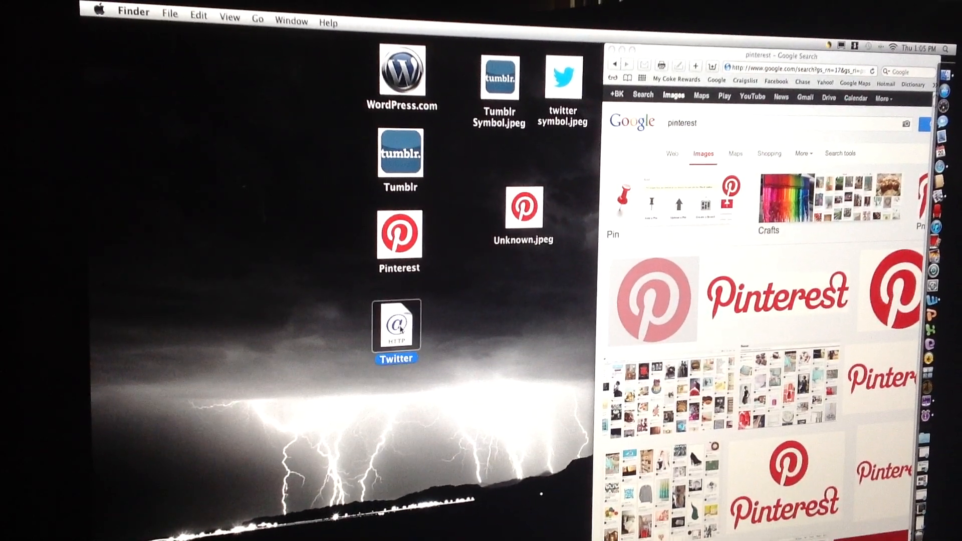
right_click(394, 321)
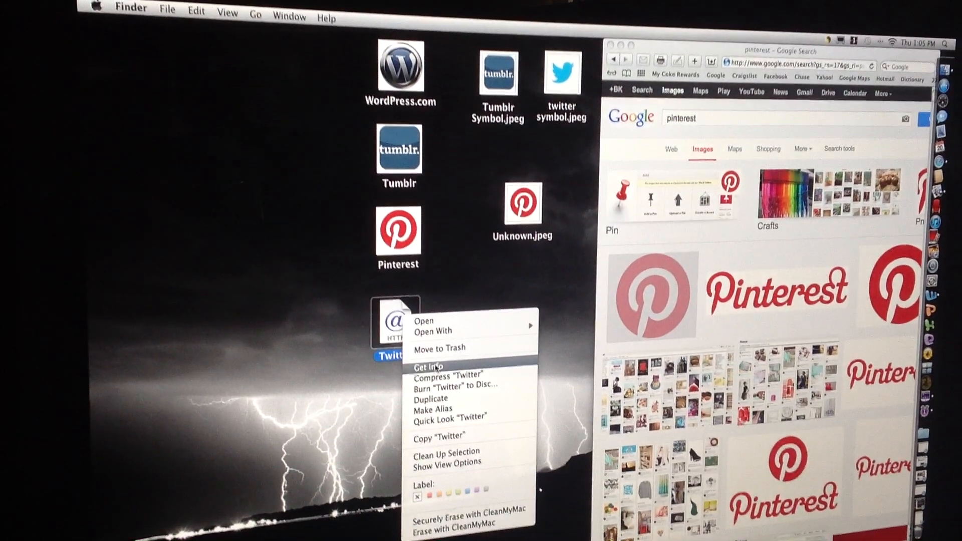
click(428, 367)
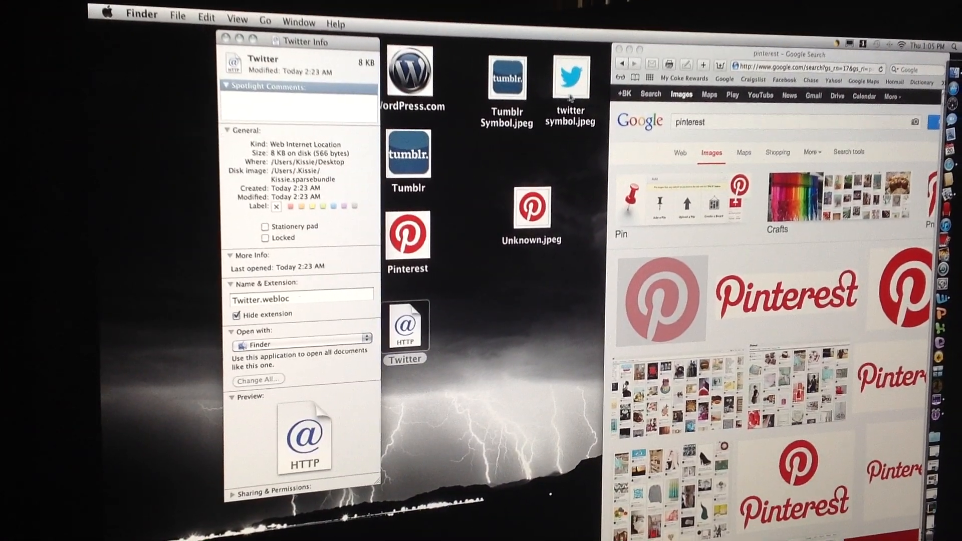
Paste the bird logo from twitter symbol.jpeg as the Twitter webloc's icon and close its info window.
right_click(570, 77)
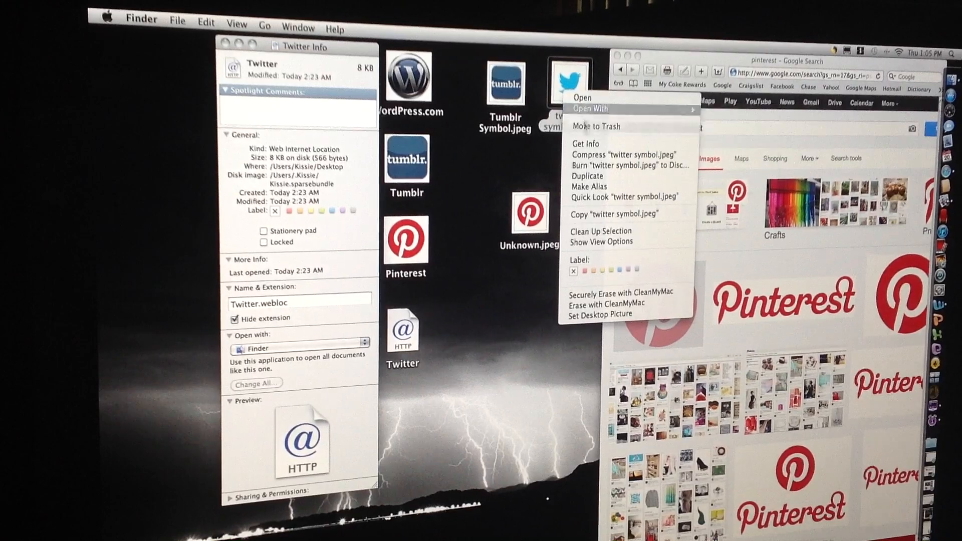
click(581, 97)
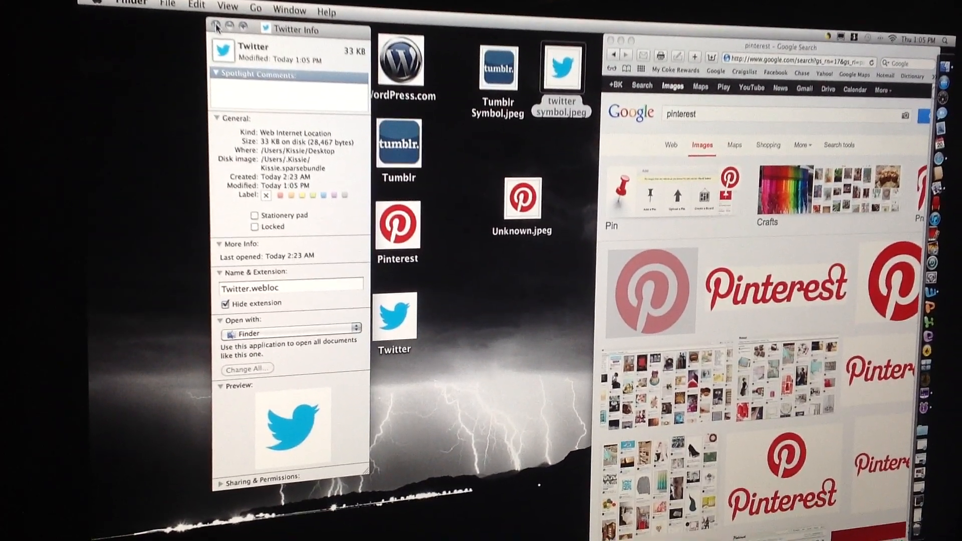
click(216, 28)
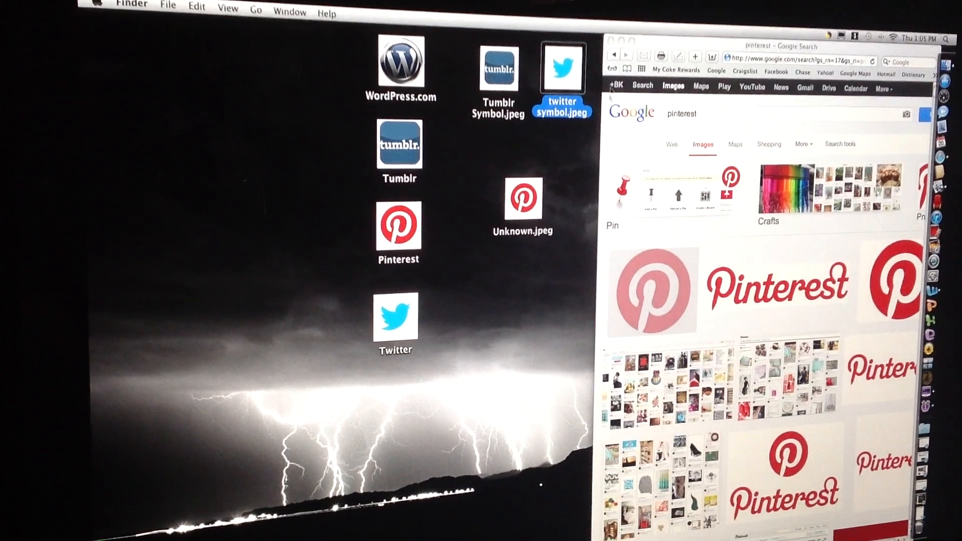